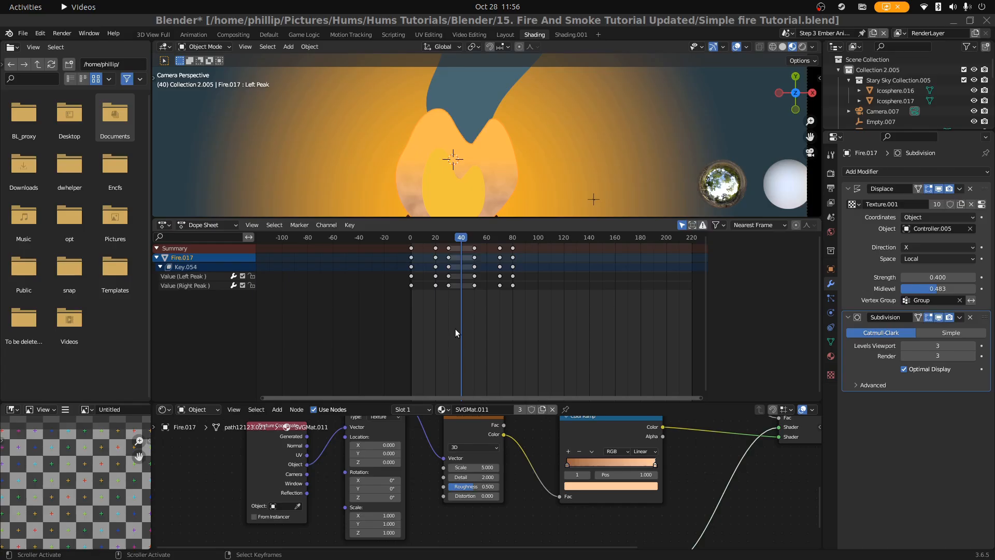
{"action": "mouse_move", "coordinate": [389, 400]}
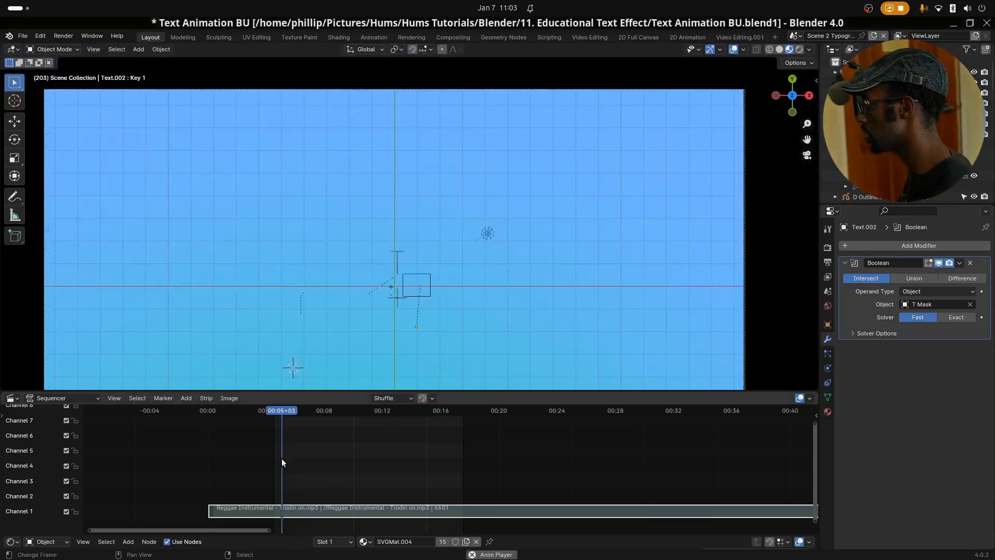
Step: Select the T Mask rectangle and scrub the animation to watch letters appear inside it
{"action": "left_click", "coordinate": [310, 410]}
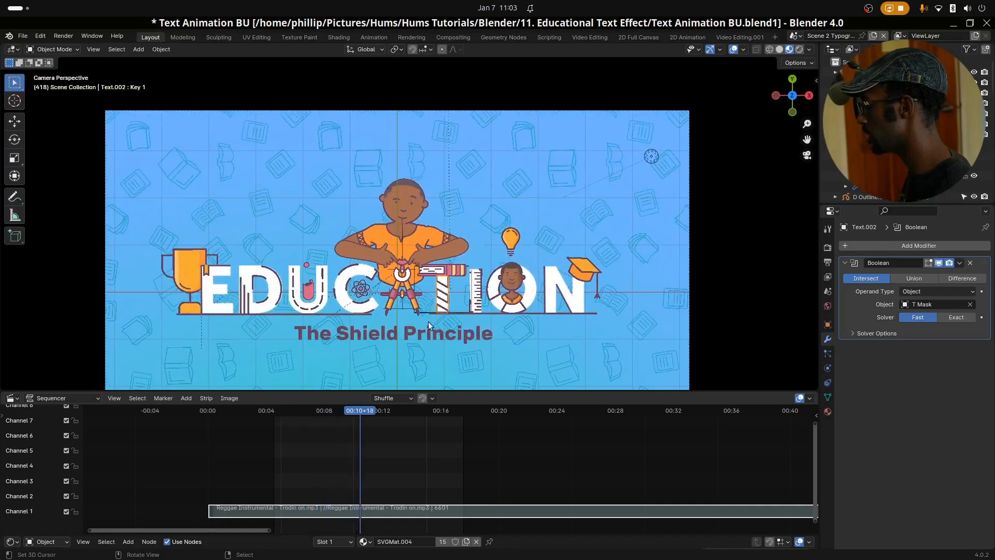
{"action": "left_click", "coordinate": [327, 410]}
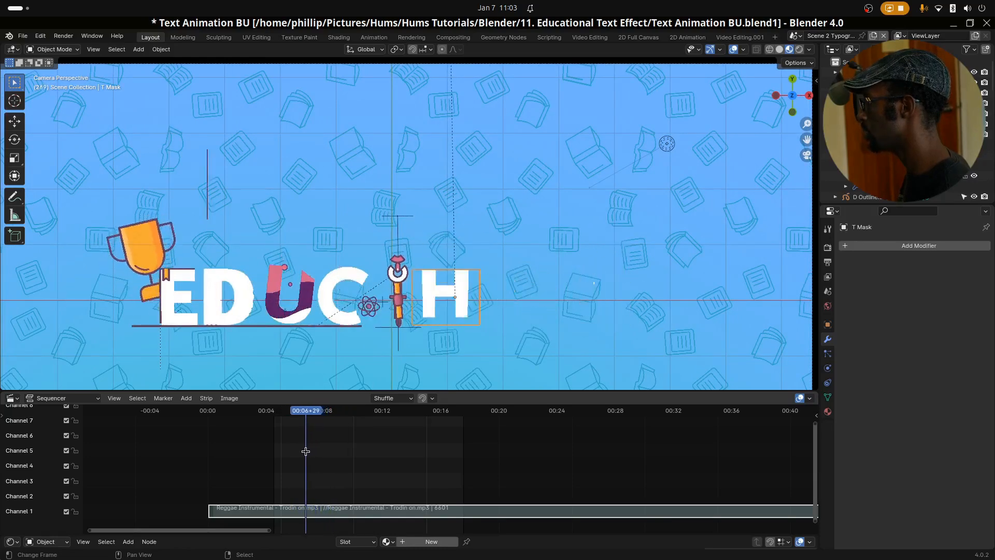
{"action": "left_click_drag", "start_coordinate": [305, 410], "coordinate": [299, 410]}
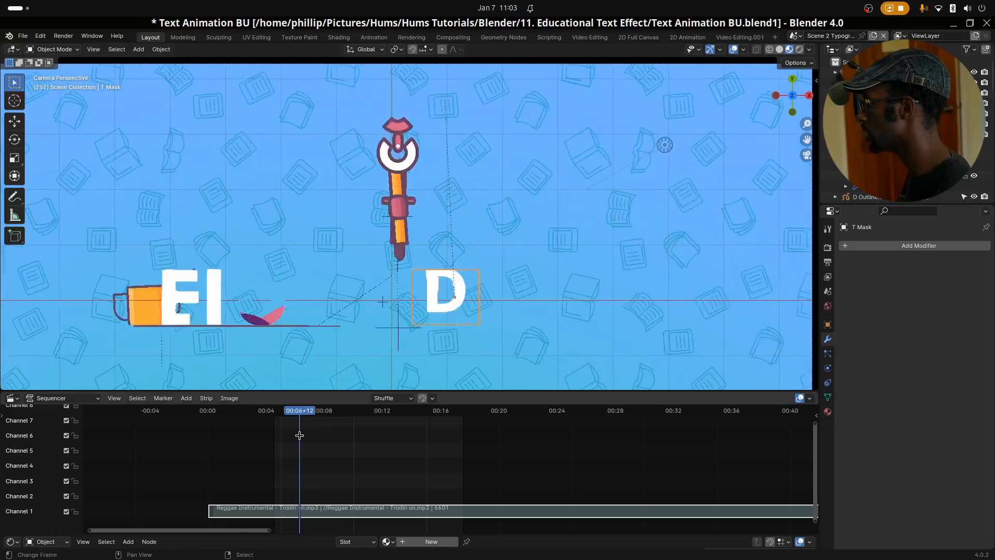
{"action": "left_click_drag", "start_coordinate": [299, 411], "coordinate": [304, 411]}
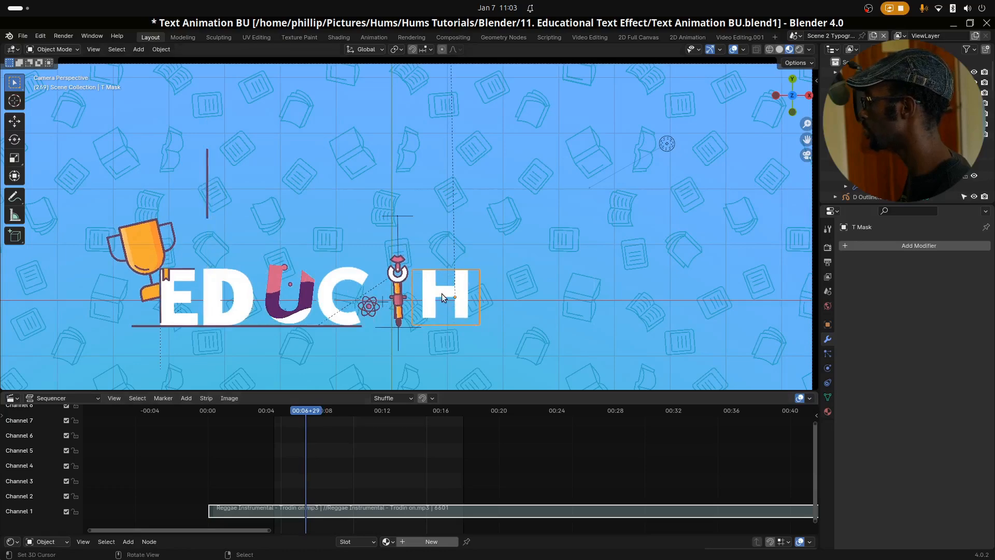
Step: Select the EDUCATION text object (Text.002) to show its Boolean modifier
{"action": "left_click", "coordinate": [444, 295]}
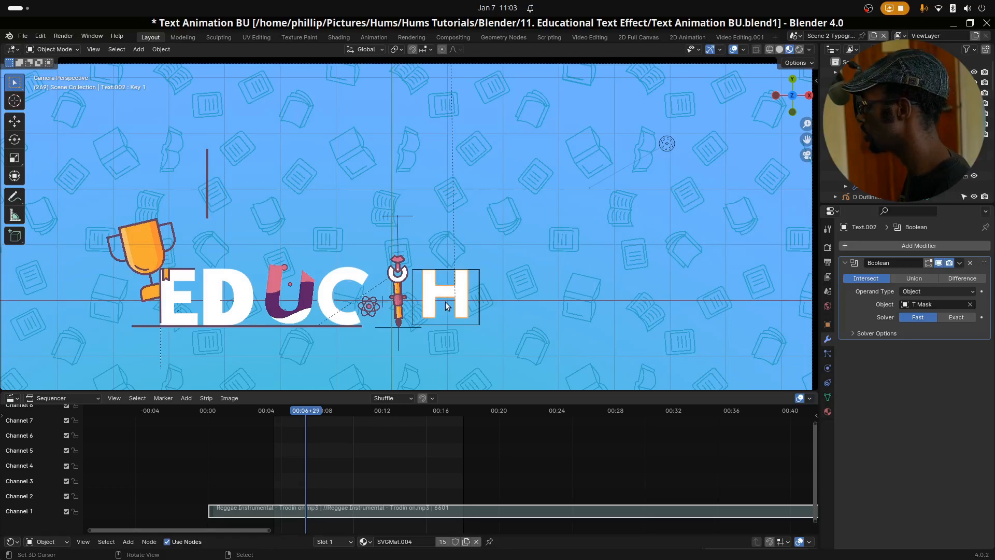
{"action": "mouse_move", "coordinate": [781, 277]}
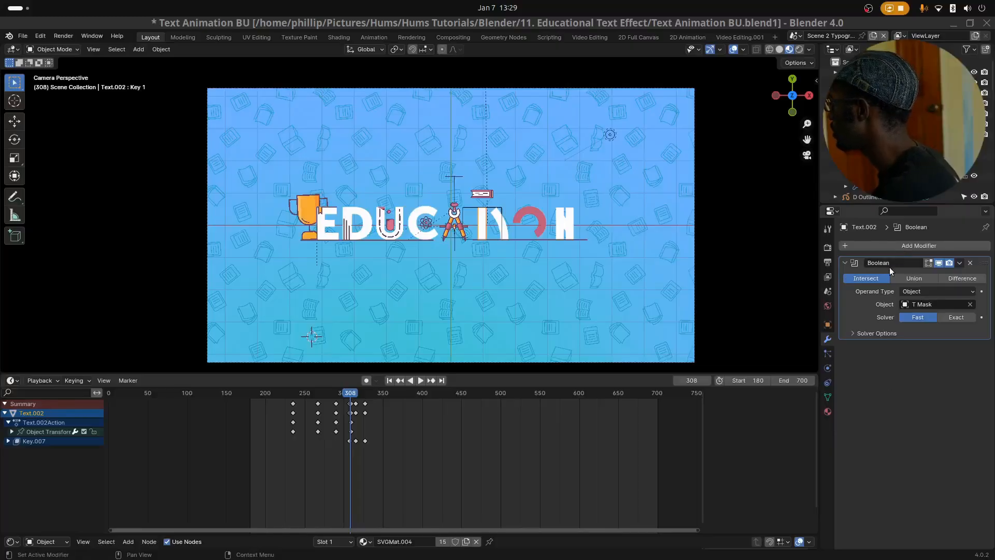
{"action": "mouse_move", "coordinate": [927, 263]}
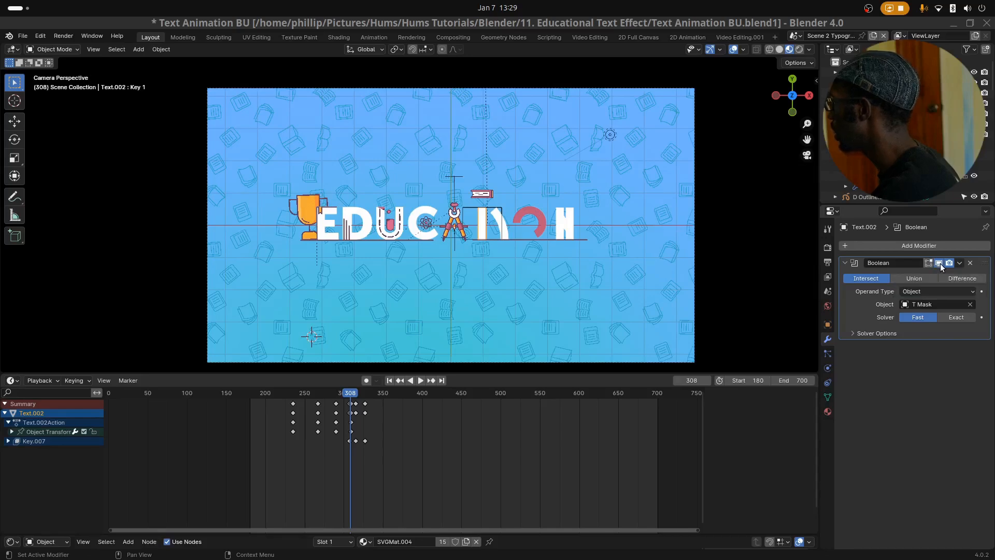
{"action": "mouse_move", "coordinate": [939, 263]}
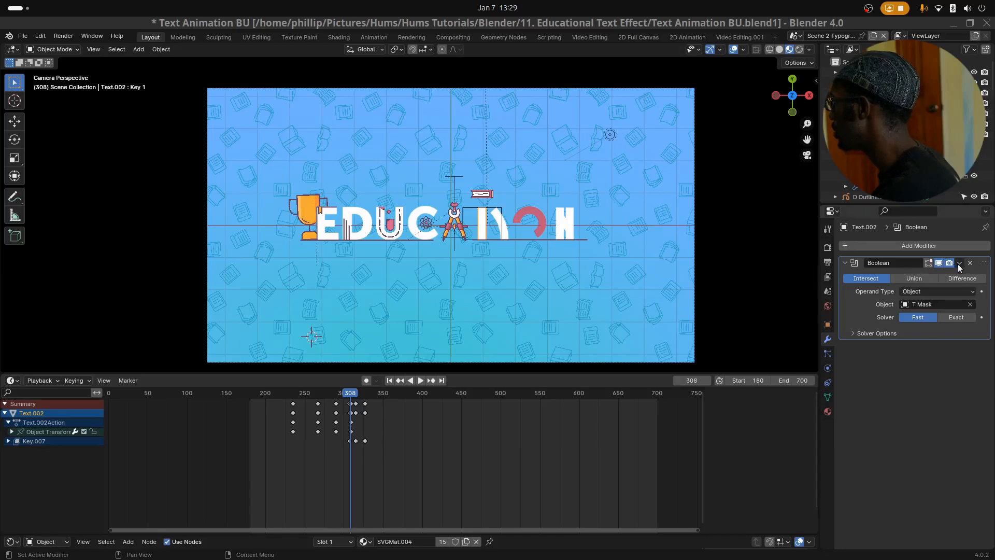
Step: Glance at the Boolean modifier's extra options, then zoom in on the EDUCATION lettering
{"action": "left_click", "coordinate": [959, 263]}
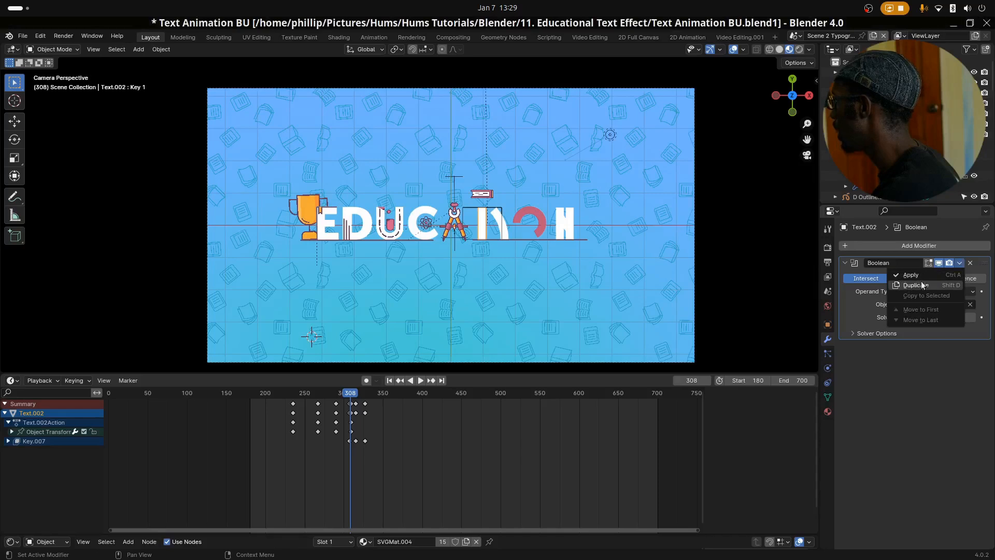
{"action": "left_click", "coordinate": [904, 257]}
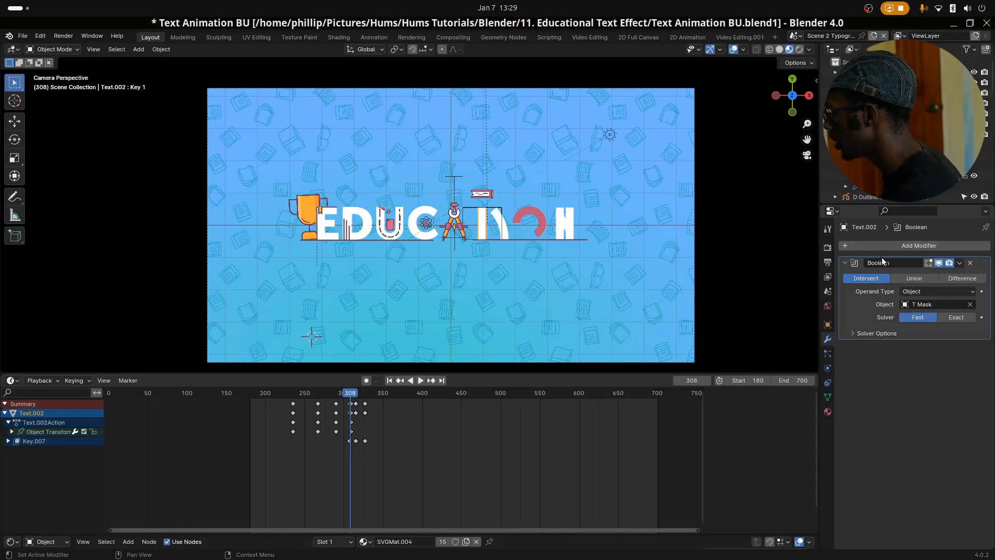
{"action": "mouse_move", "coordinate": [881, 262]}
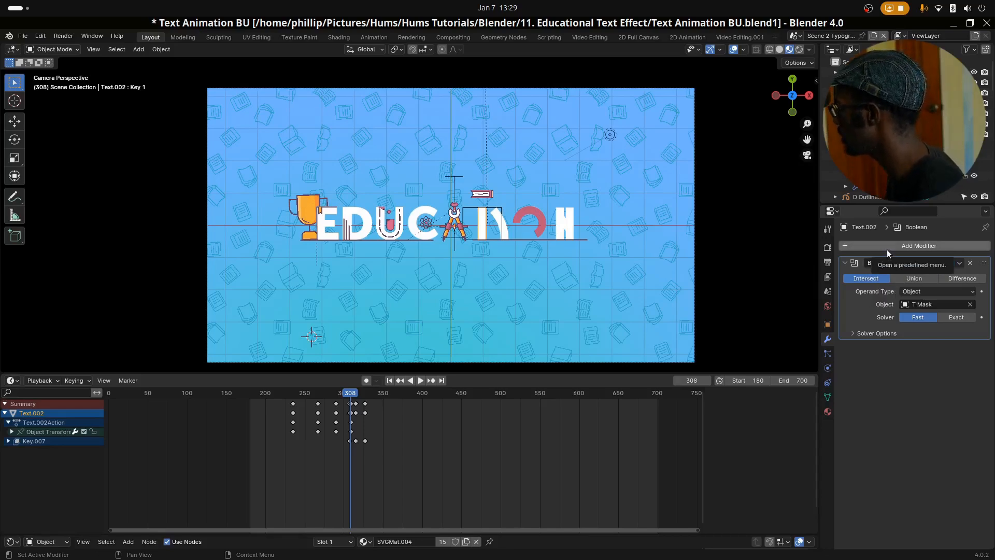
{"action": "mouse_move", "coordinate": [914, 278]}
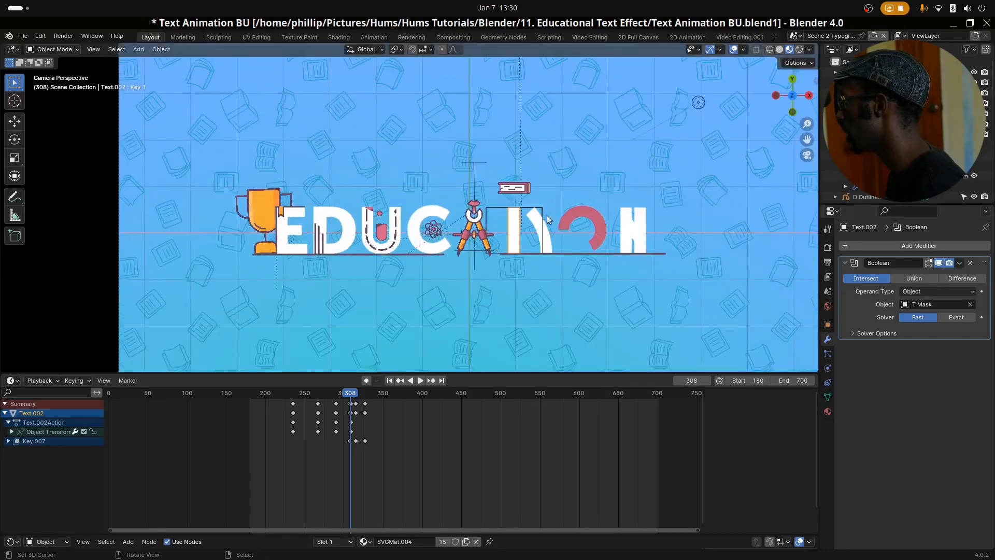
{"action": "scroll", "scroll_direction": "down", "scroll_amount": 3}
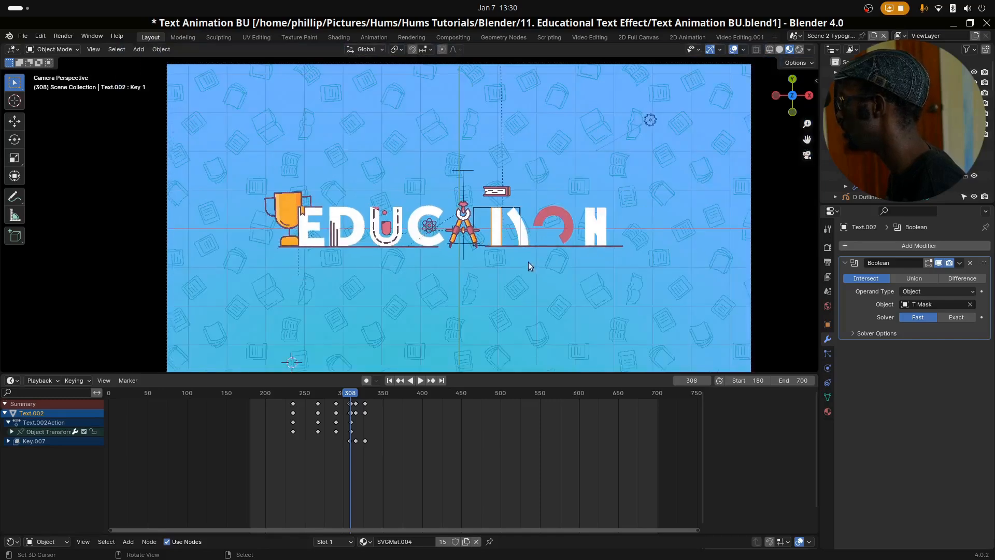
{"action": "mouse_move", "coordinate": [489, 308]}
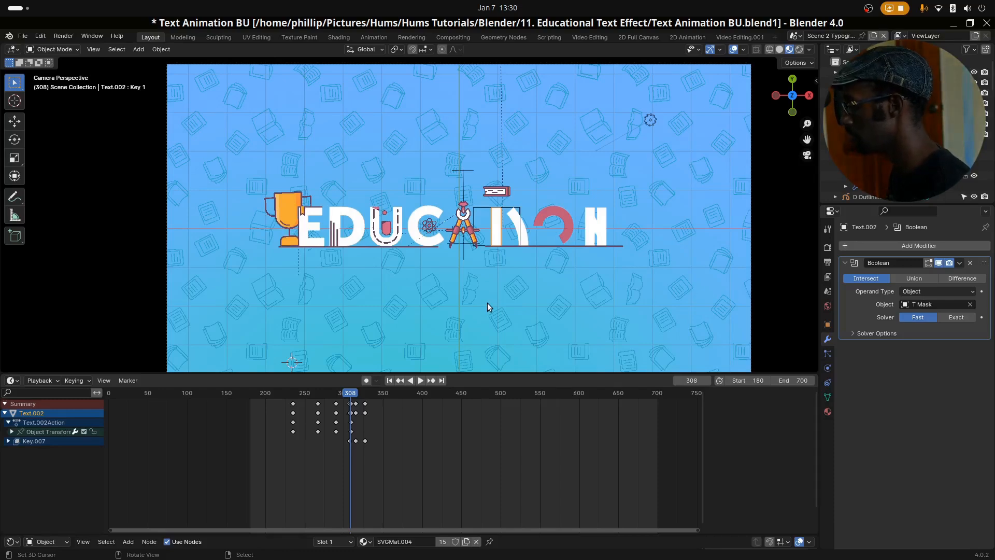
{"action": "mouse_move", "coordinate": [462, 271]}
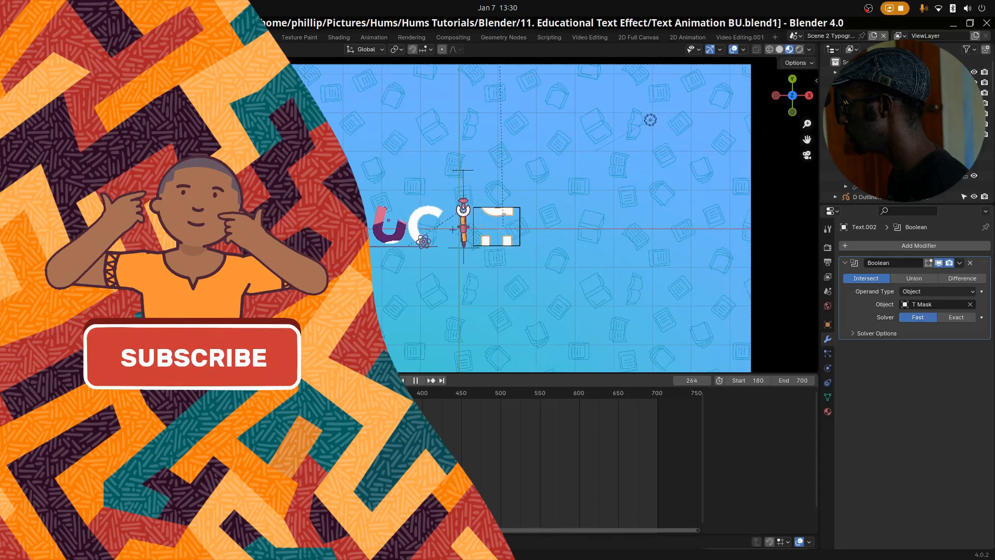
Step: Try Union, return the Boolean to Intersect, and set the operand type to Object
{"action": "left_click", "coordinate": [415, 379]}
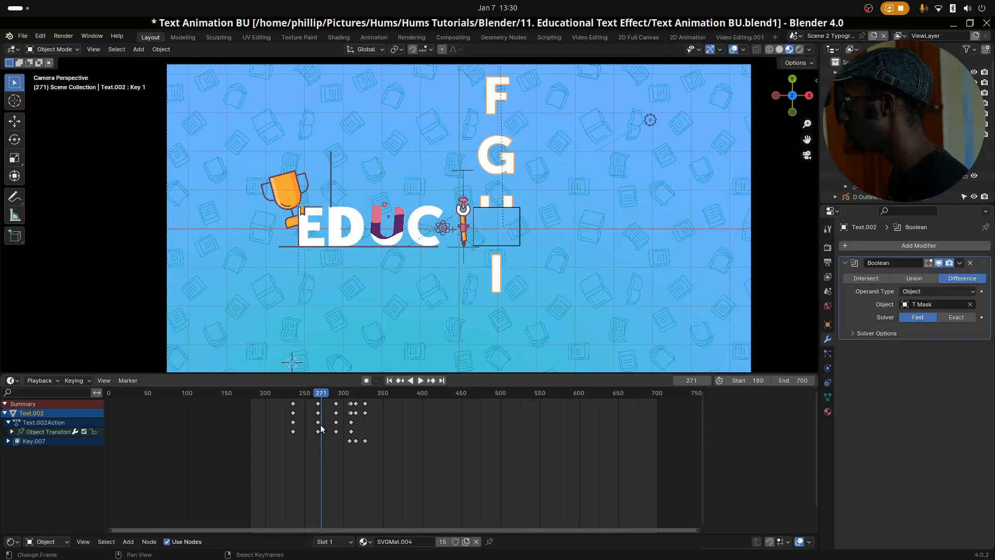
{"action": "left_click", "coordinate": [419, 379]}
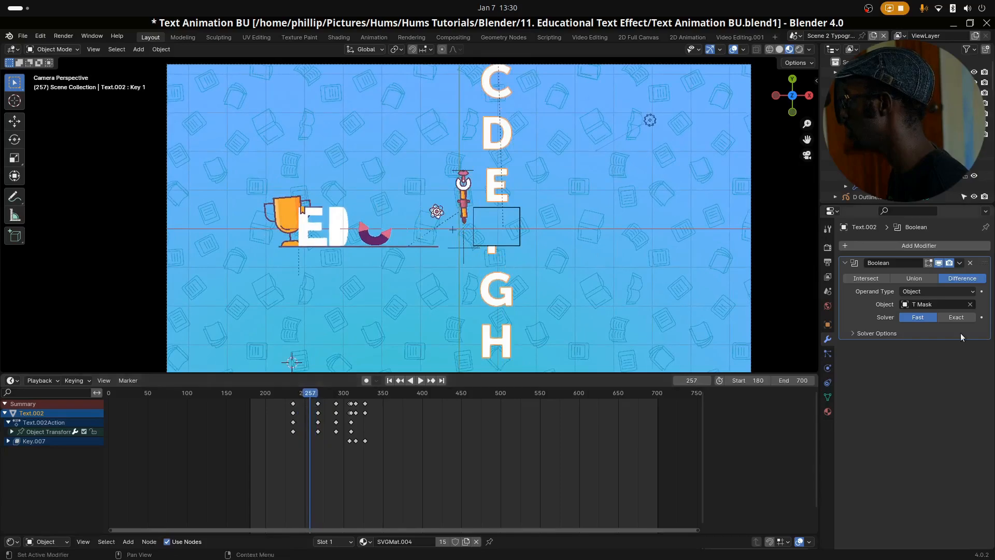
{"action": "mouse_move", "coordinate": [864, 277]}
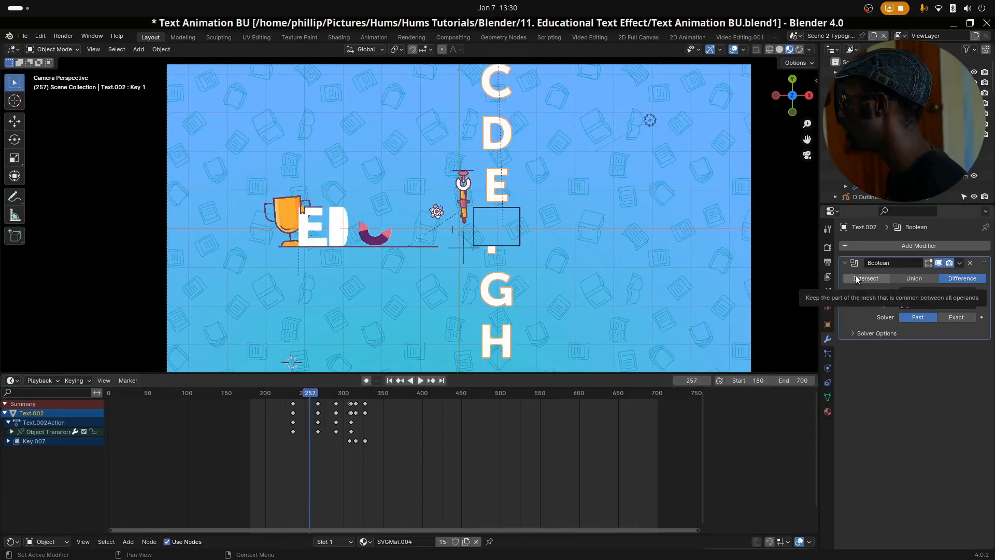
{"action": "mouse_move", "coordinate": [913, 278]}
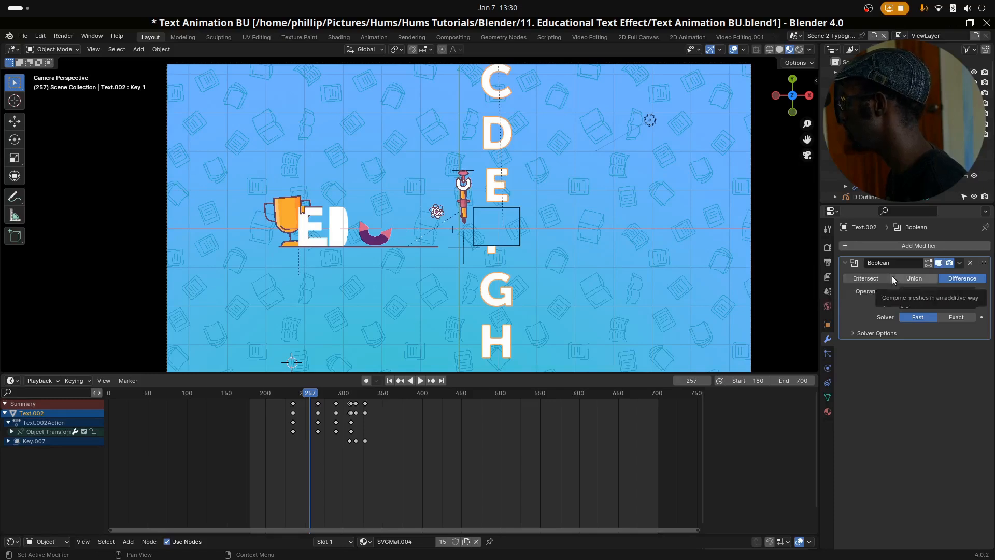
{"action": "left_click", "coordinate": [913, 278]}
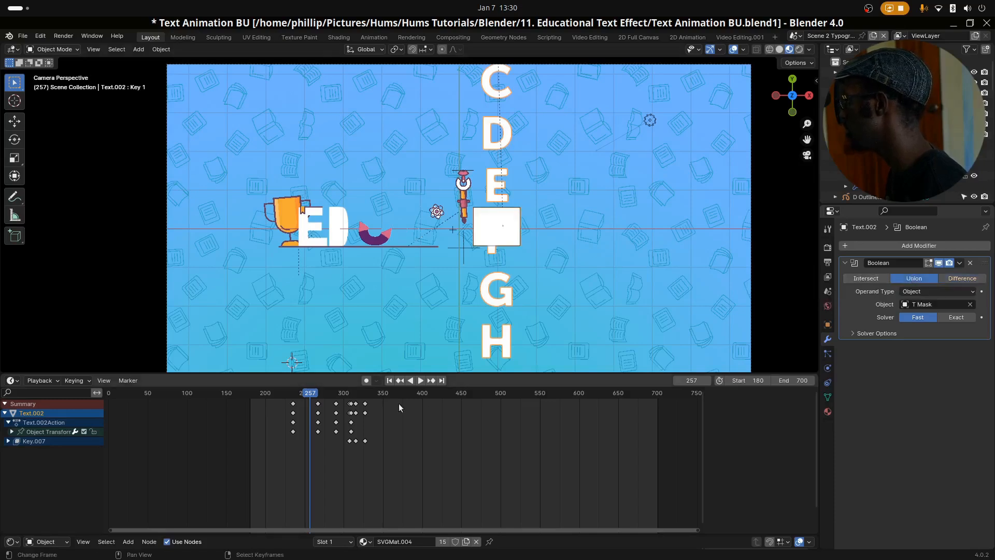
{"action": "left_click", "coordinate": [419, 379]}
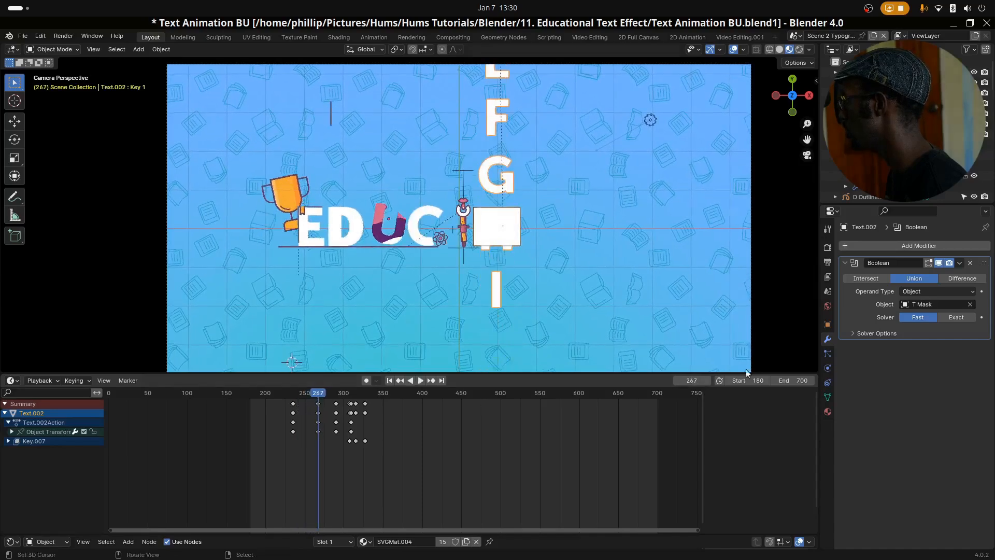
{"action": "left_click", "coordinate": [864, 277]}
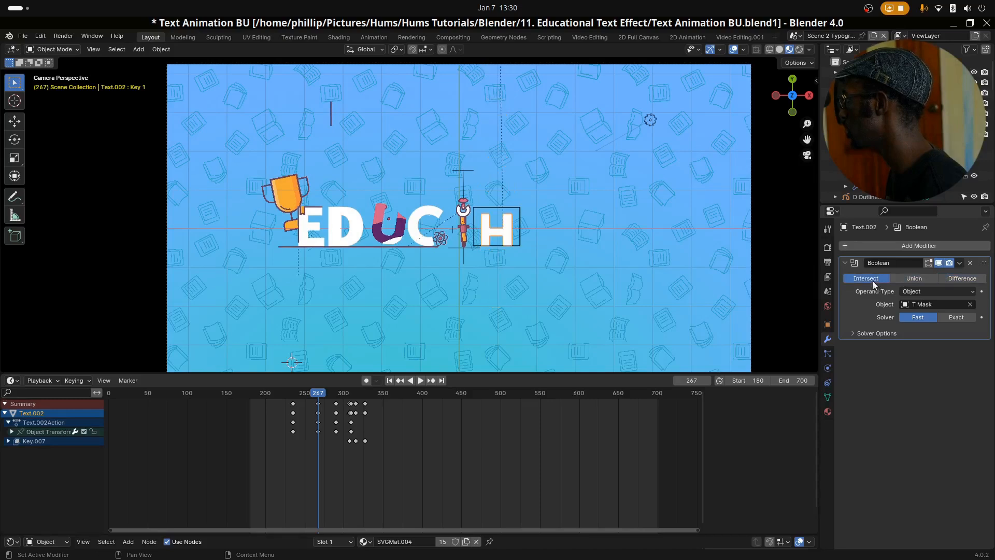
{"action": "mouse_move", "coordinate": [865, 277]}
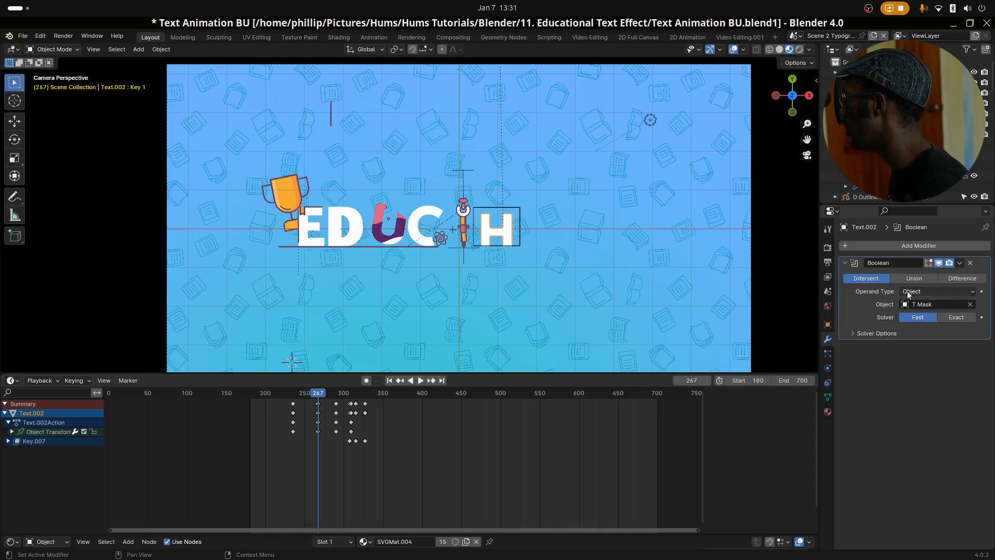
{"action": "mouse_move", "coordinate": [937, 291]}
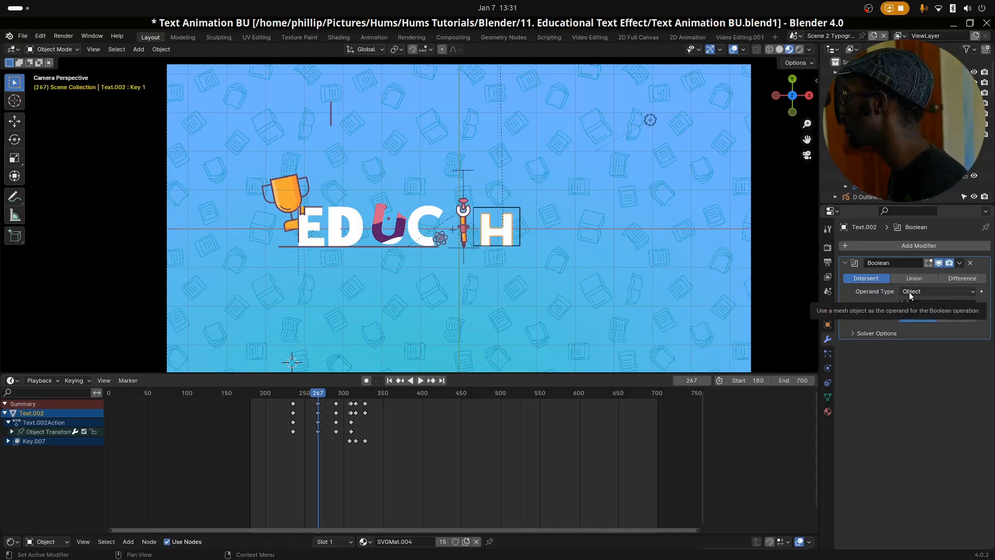
{"action": "left_click", "coordinate": [936, 303]}
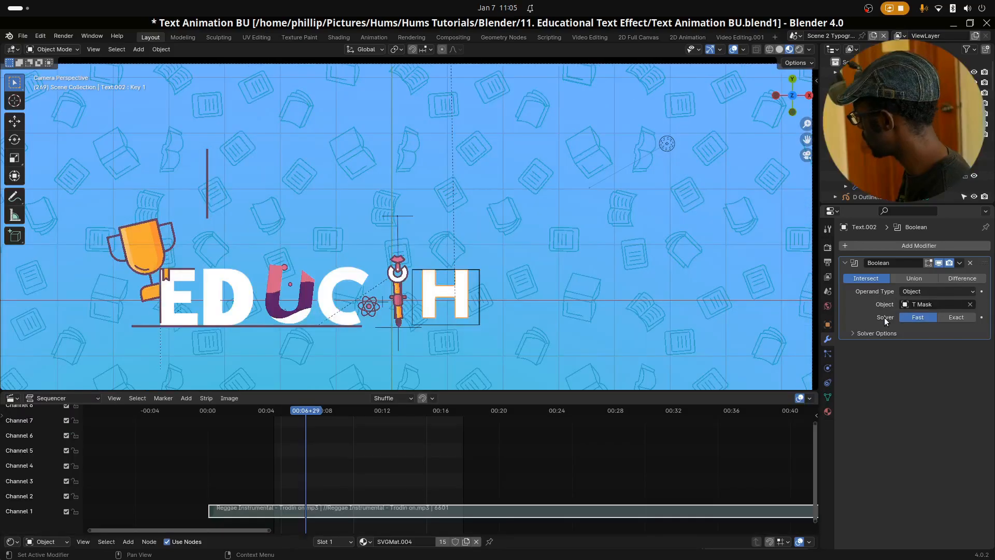
{"action": "mouse_move", "coordinate": [920, 327]}
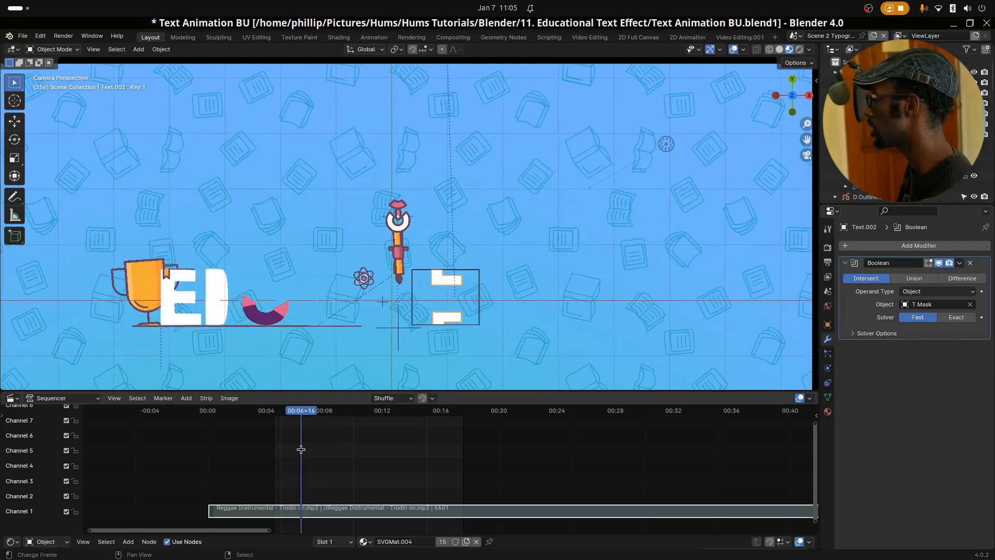
Step: Scrub forward until the full EDUCATION word is revealed, zooming in to inspect it
{"action": "left_click_drag", "start_coordinate": [301, 449], "coordinate": [310, 450]}
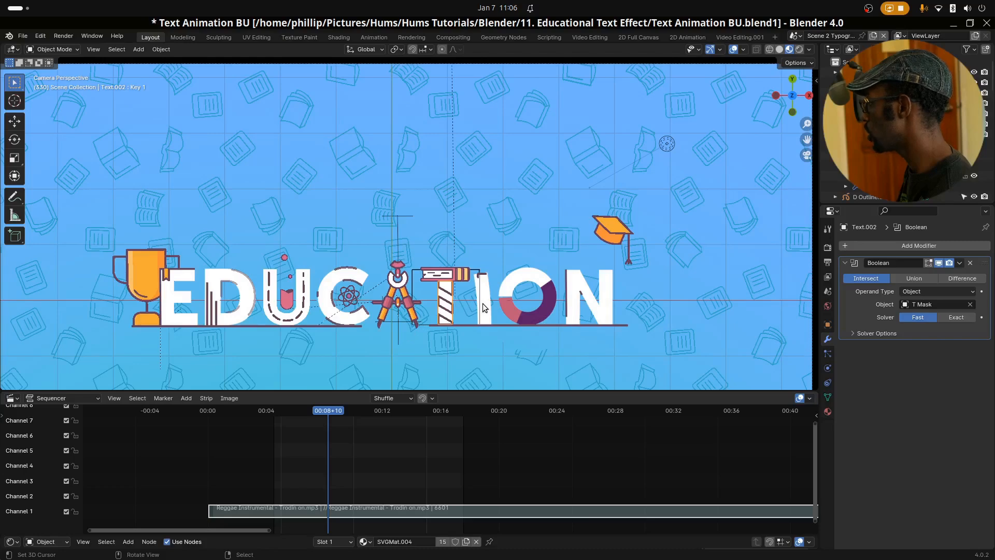
{"action": "scroll", "scroll_direction": "up", "scroll_amount": 3}
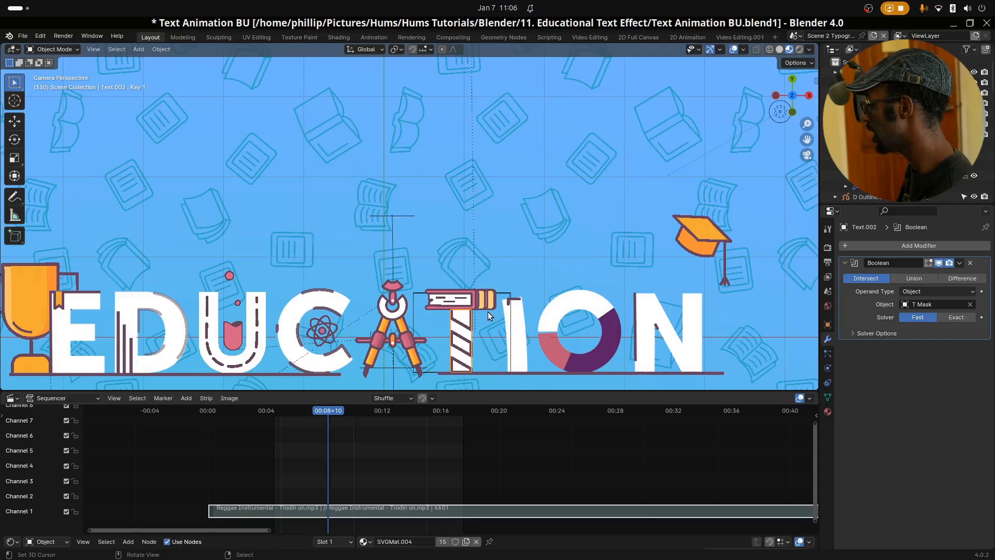
{"action": "mouse_move", "coordinate": [510, 320]}
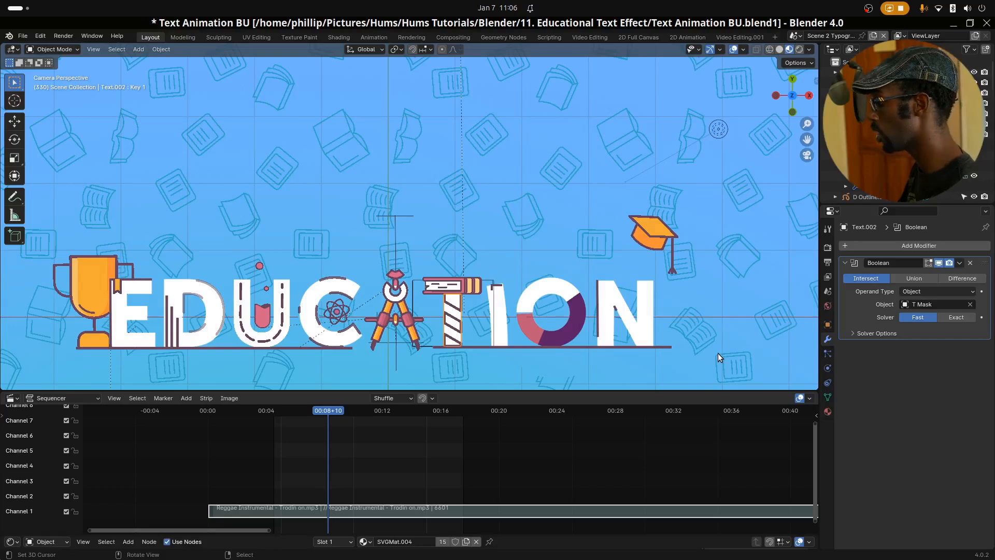
{"action": "mouse_move", "coordinate": [799, 341]}
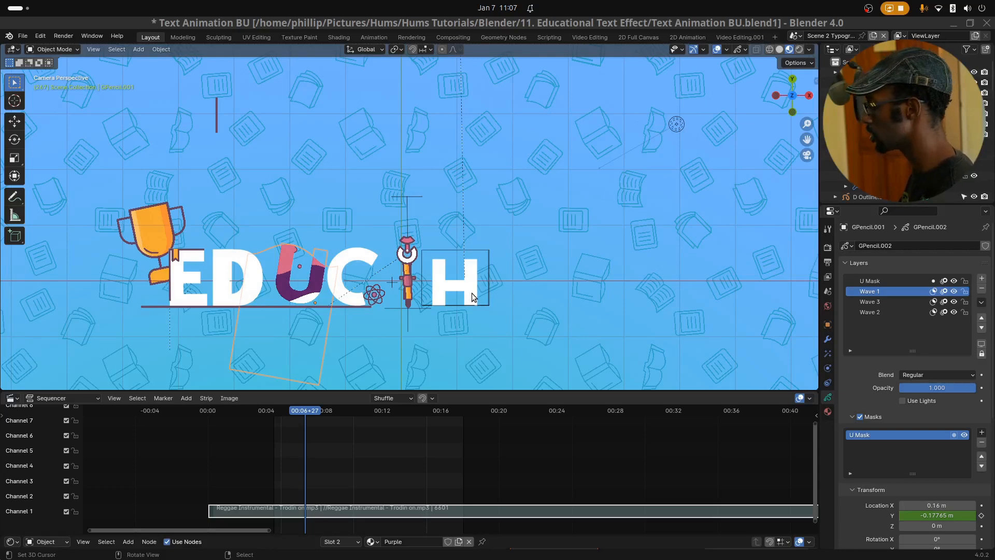
{"action": "mouse_move", "coordinate": [341, 318]}
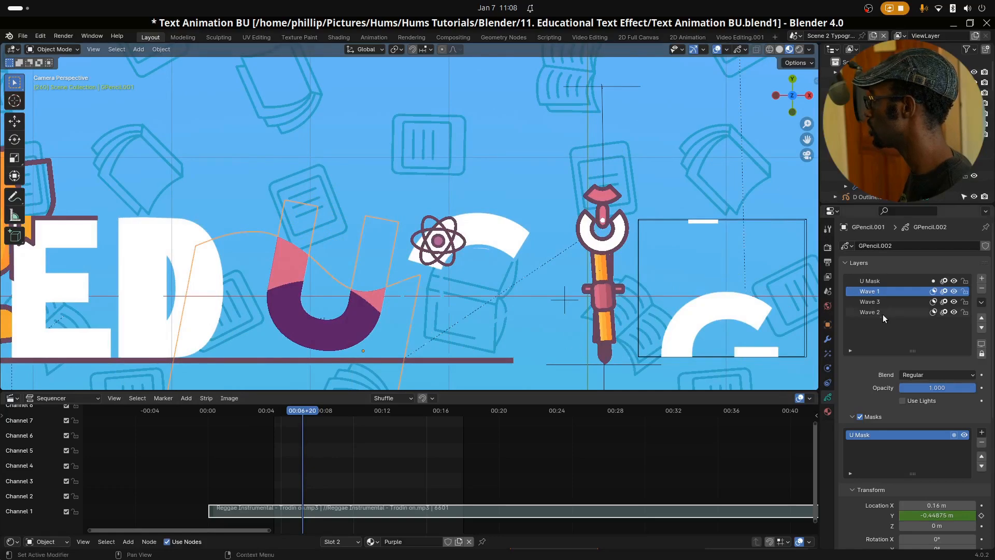
Step: Inspect the U Mask layer and the mask on the Wave 1 layer
{"action": "left_click", "coordinate": [870, 280]}
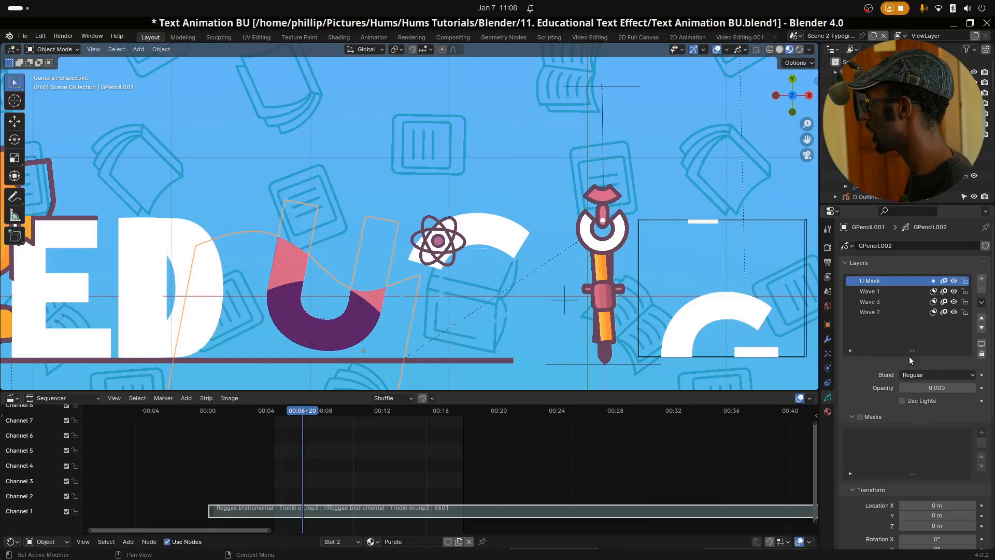
{"action": "left_click_drag", "start_coordinate": [888, 387], "coordinate": [937, 387]}
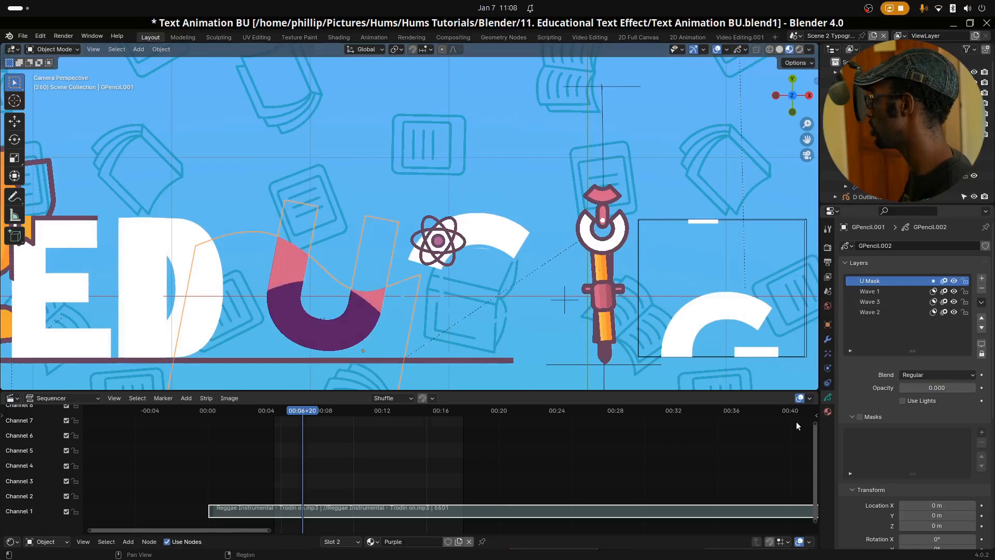
{"action": "left_click", "coordinate": [870, 290]}
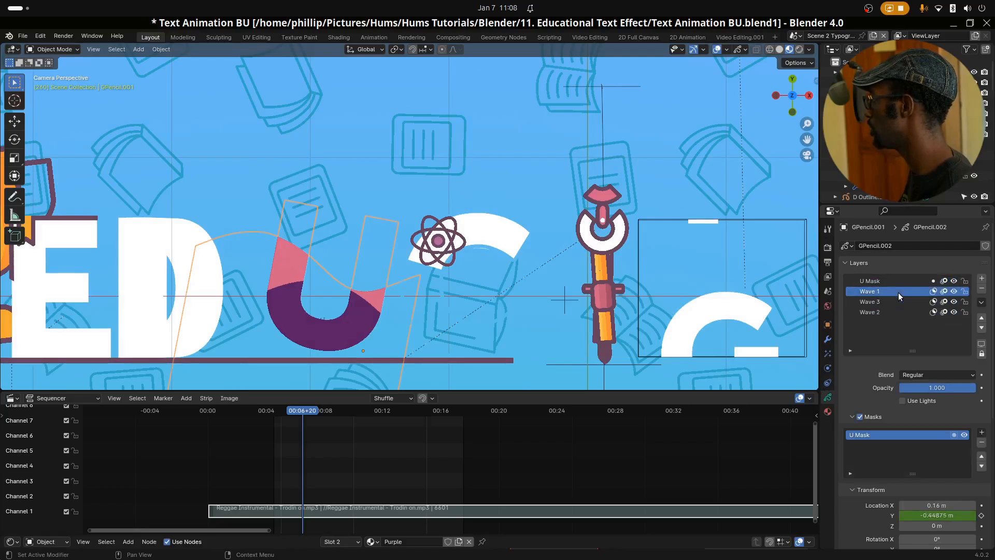
Step: Check the Wave 2 and Wave 3 masks, then select the shape-keyed plane
{"action": "left_click", "coordinate": [888, 311]}
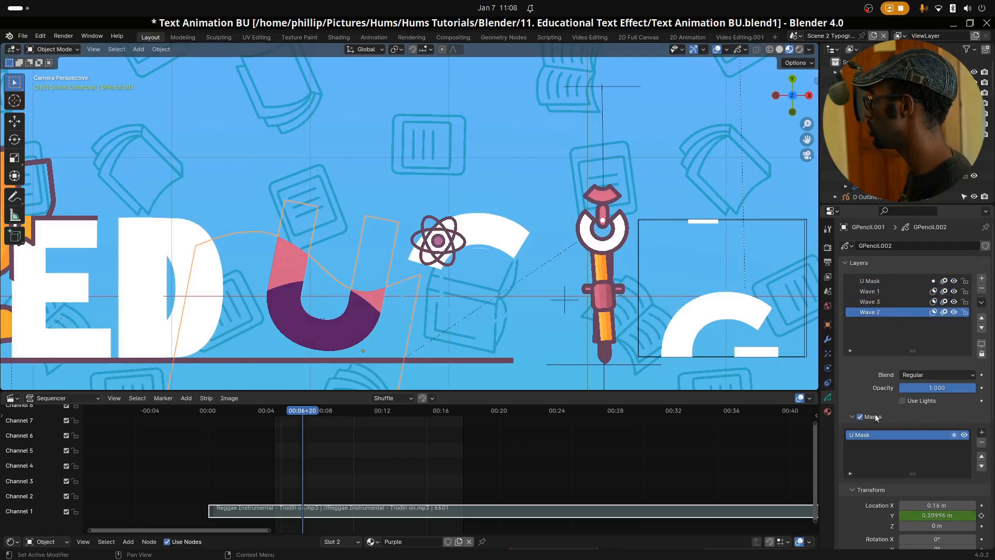
{"action": "left_click", "coordinate": [875, 302]}
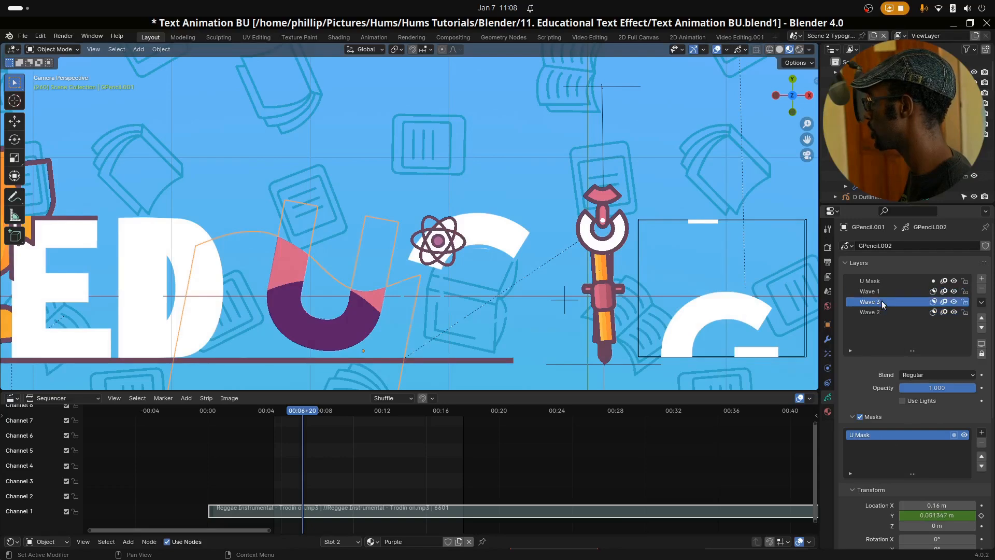
{"action": "left_click", "coordinate": [870, 291]}
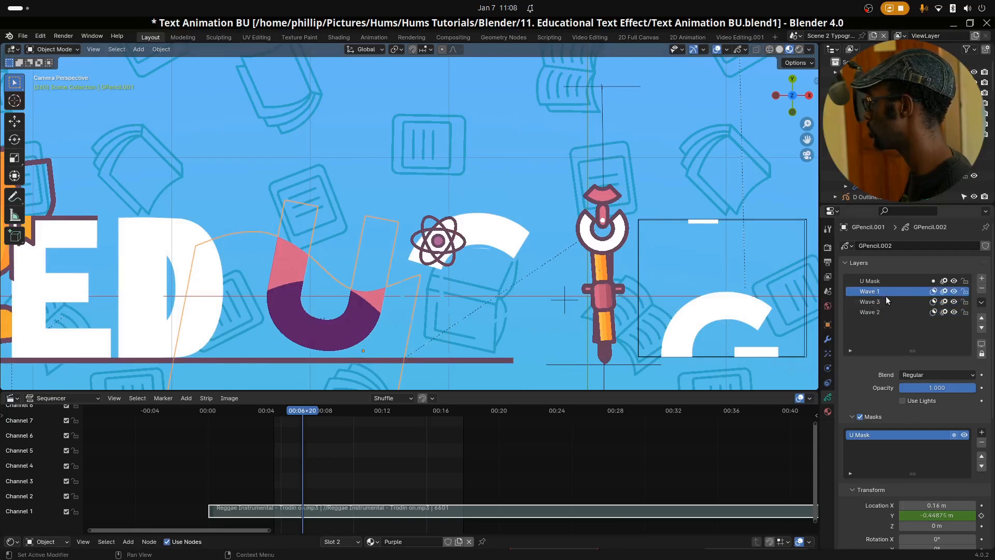
{"action": "left_click", "coordinate": [869, 311]}
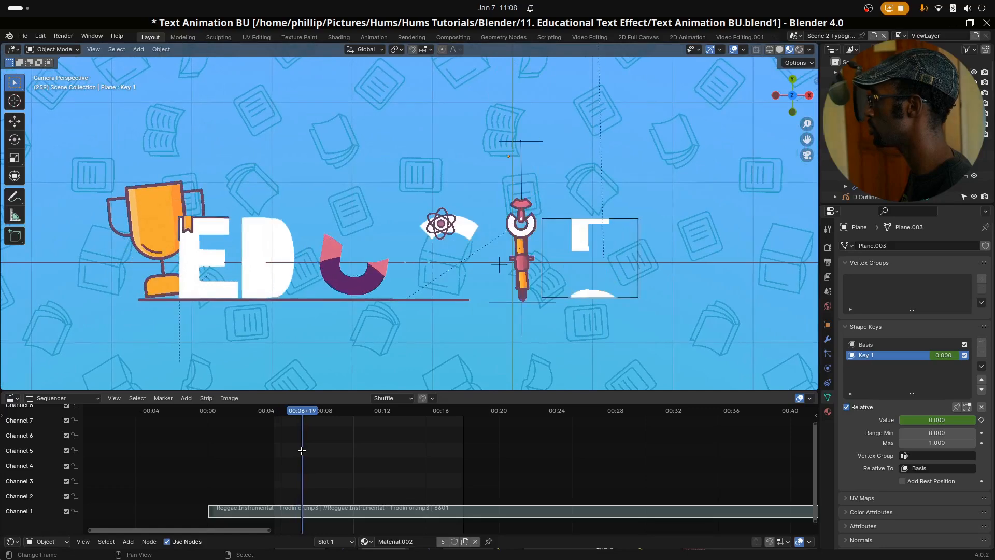
Step: Scrub the animation back and forth to watch the reveal, then inspect shape key Key 1
{"action": "left_click_drag", "start_coordinate": [302, 450], "coordinate": [311, 450]}
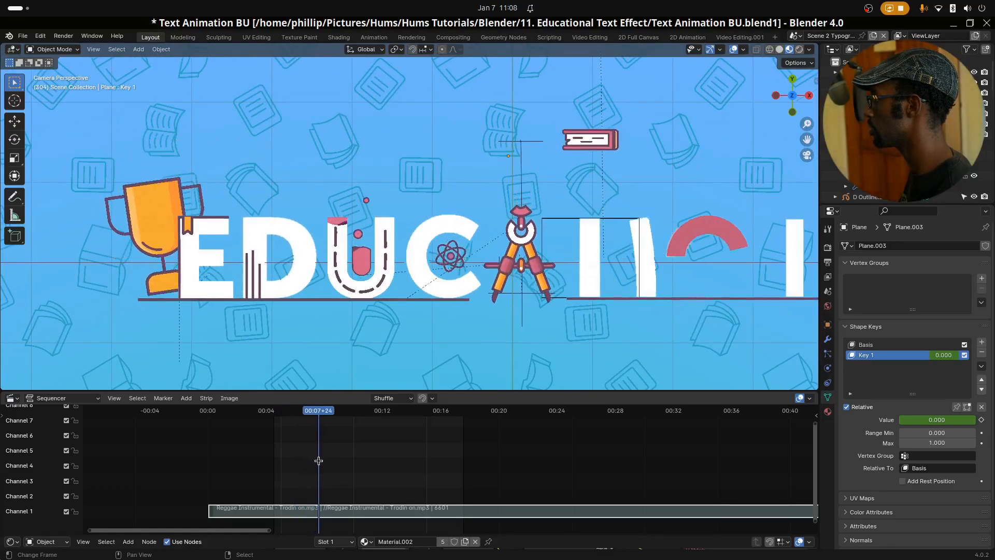
{"action": "left_click_drag", "start_coordinate": [317, 410], "coordinate": [323, 410]}
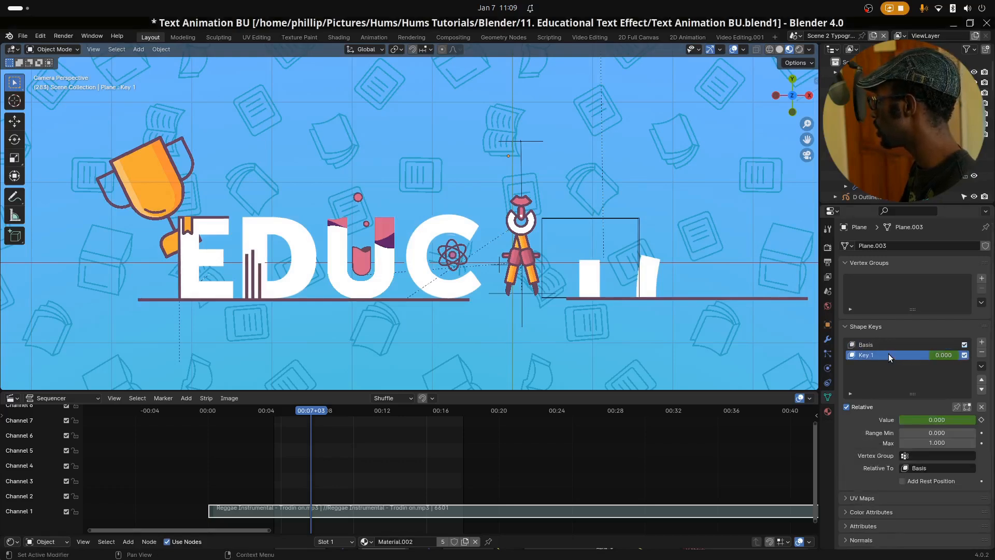
{"action": "left_click", "coordinate": [888, 345]}
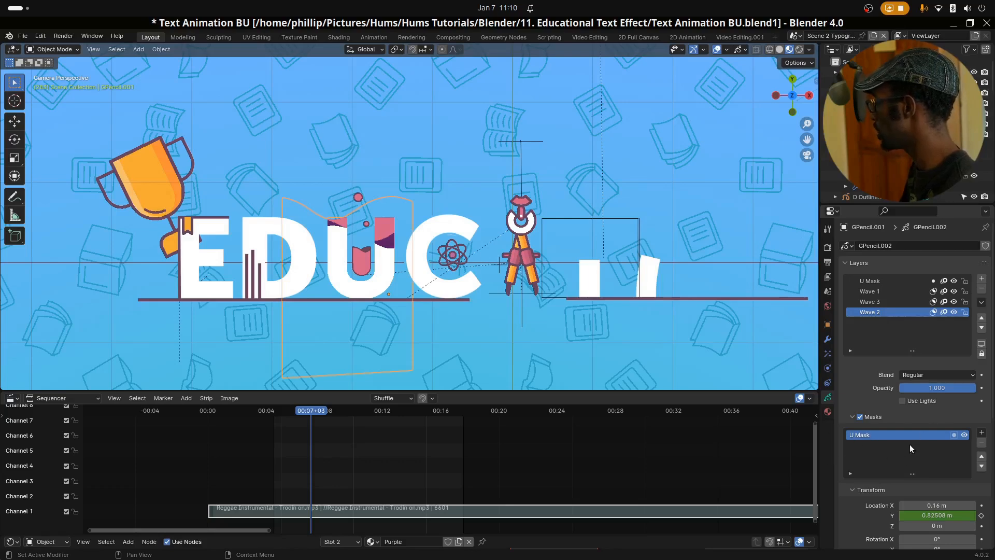
{"action": "mouse_move", "coordinate": [952, 435]}
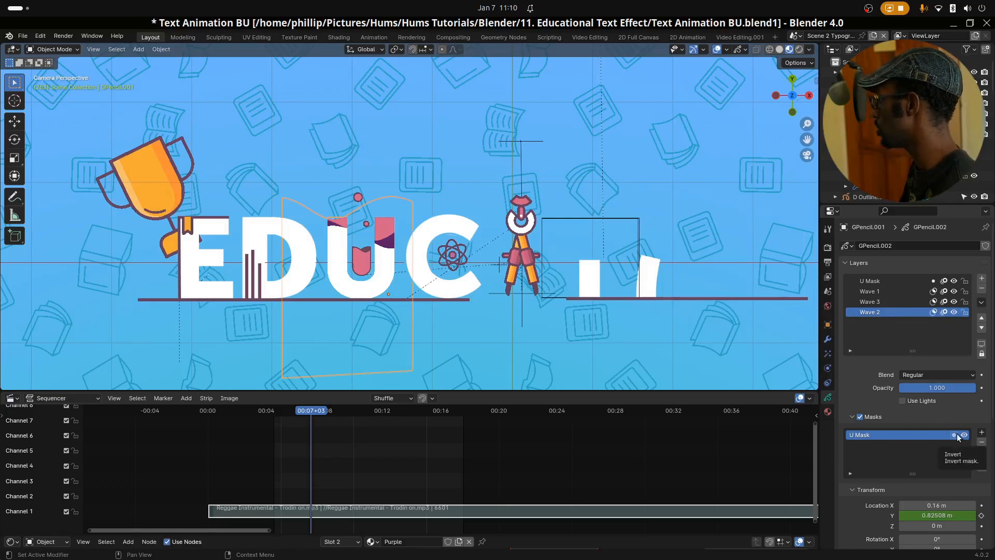
Step: Toggle Invert on U Mask in the Wave 2 layer's mask list
{"action": "left_click", "coordinate": [953, 434]}
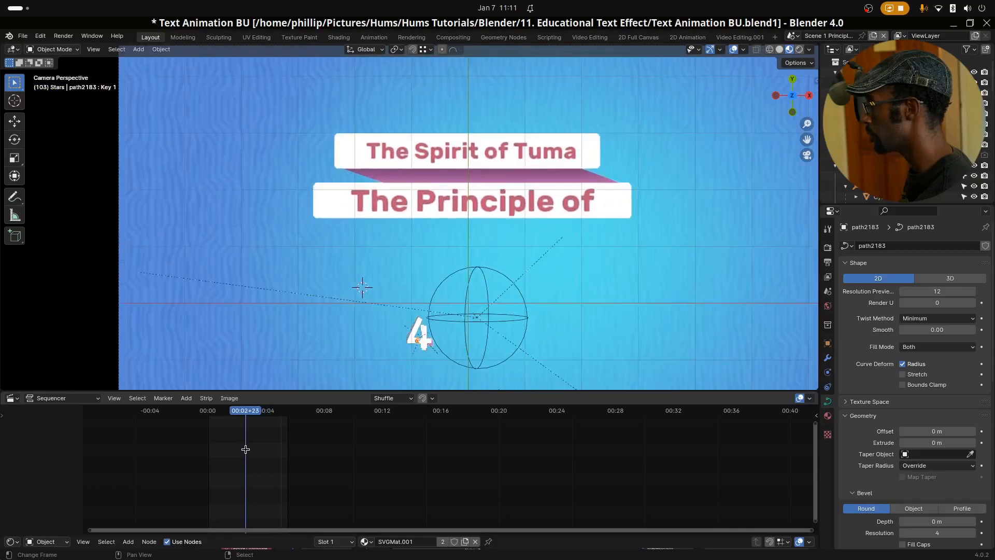
Step: Jump the timeline to the frame where the striped 4 with starburst appears
{"action": "left_click", "coordinate": [252, 410]}
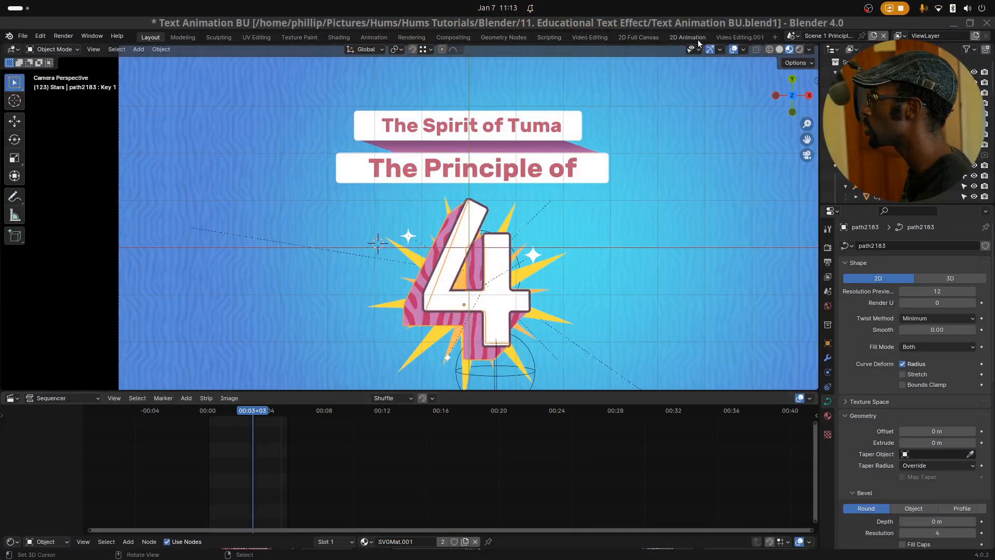
Step: Switch to the Shading workspace to edit the 4's material
{"action": "left_click", "coordinate": [338, 37]}
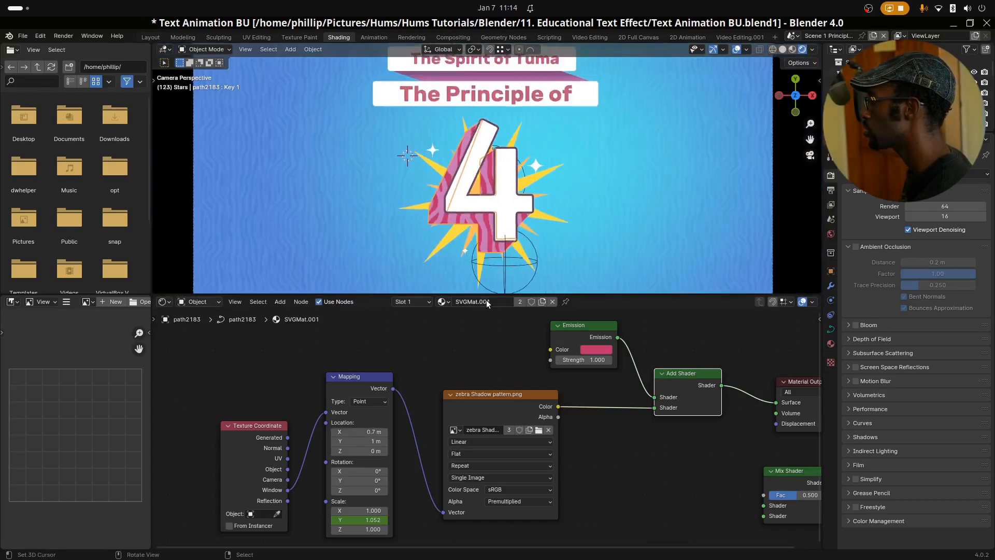
Step: Switch to the Layout workspace and add a plane mesh beside the 4
{"action": "left_click", "coordinate": [150, 37]}
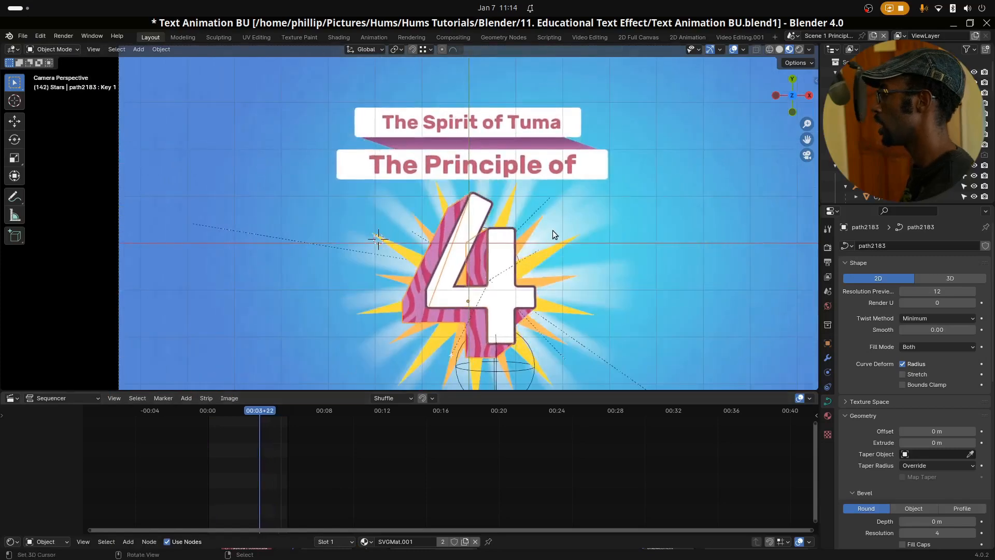
{"action": "left_click", "coordinate": [138, 50]}
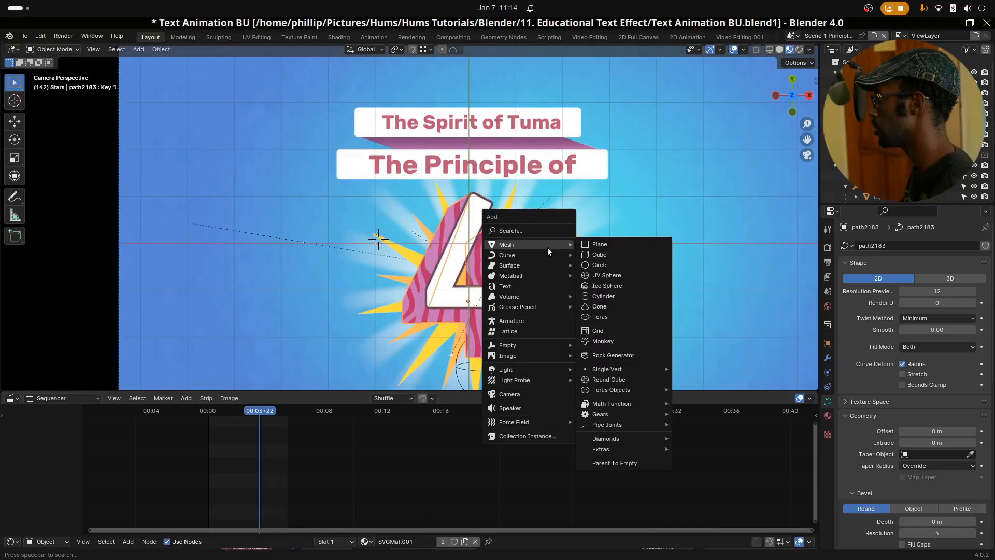
{"action": "left_click", "coordinate": [598, 244]}
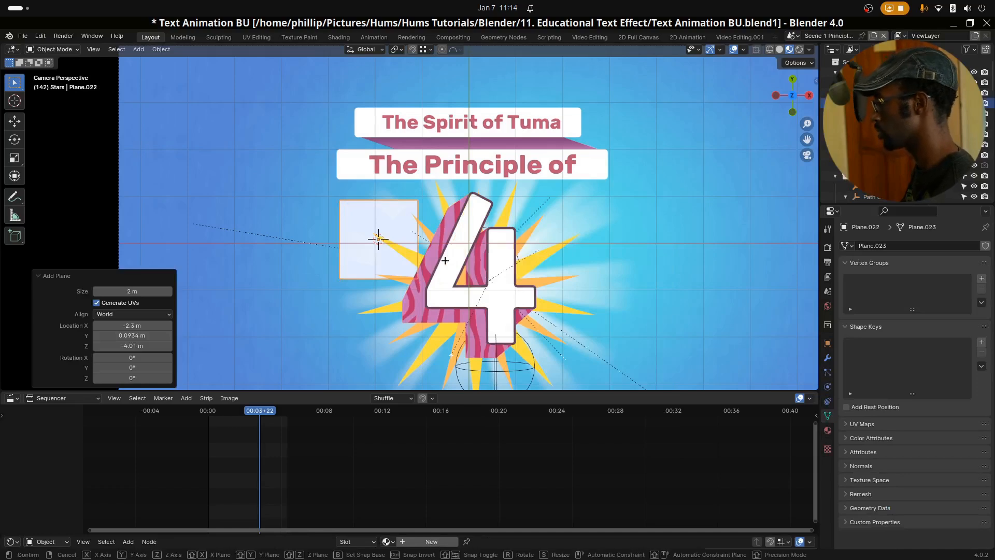